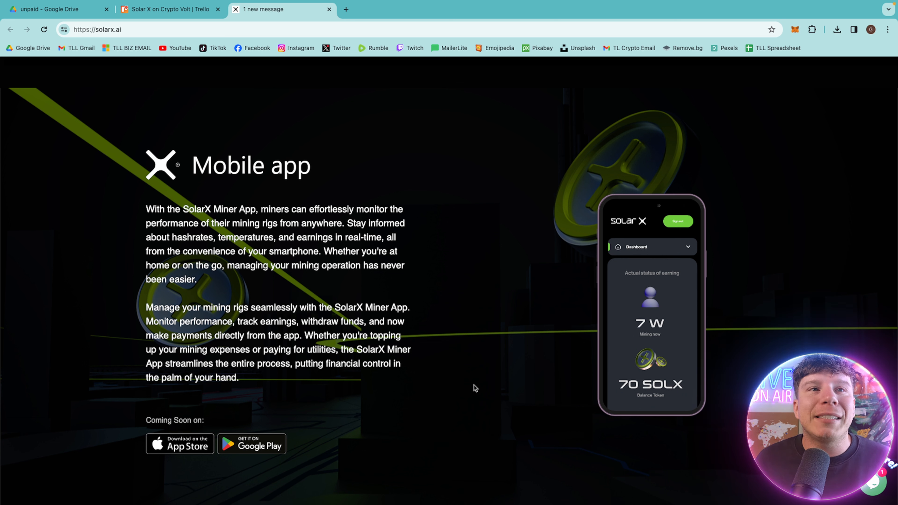
mouse_move(314, 276)
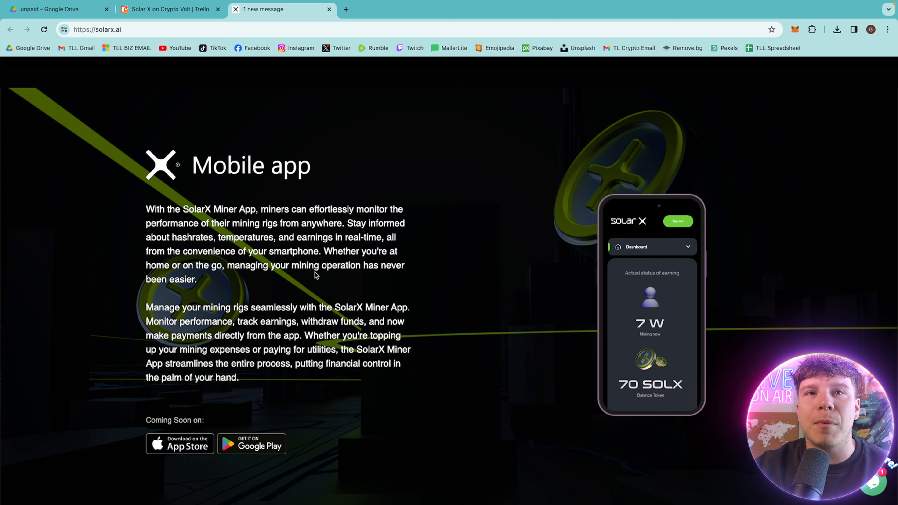
scroll("down", 3)
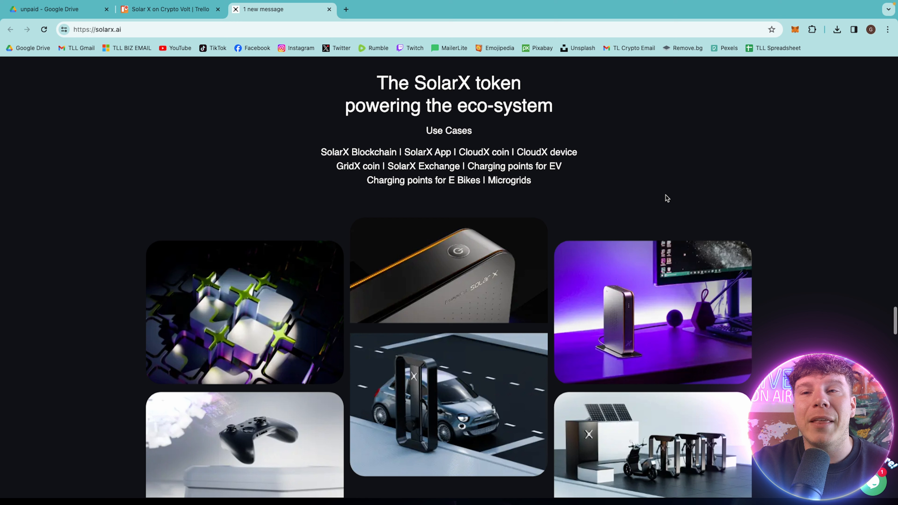
mouse_move(190, 113)
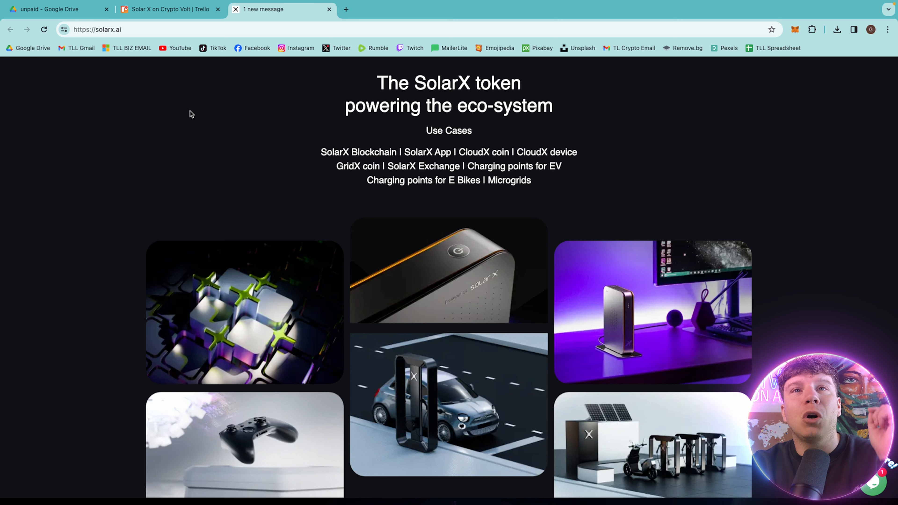
scroll("down", 3)
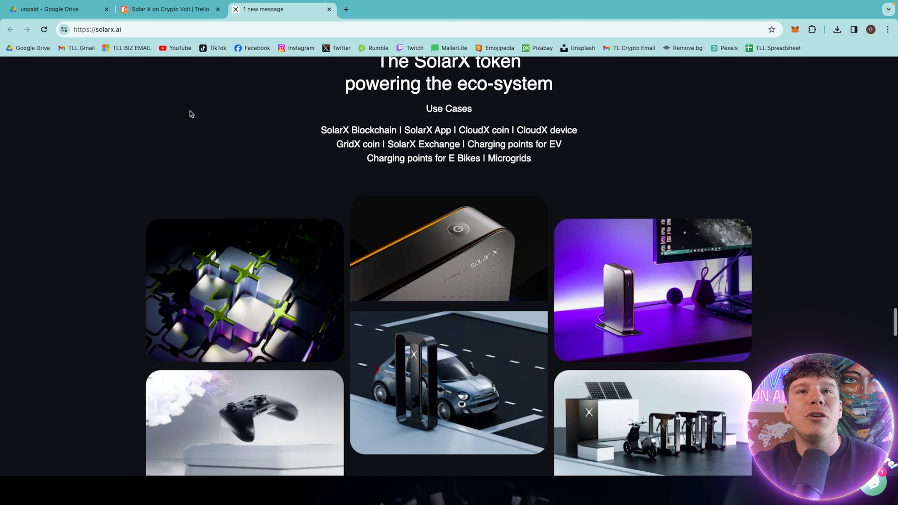